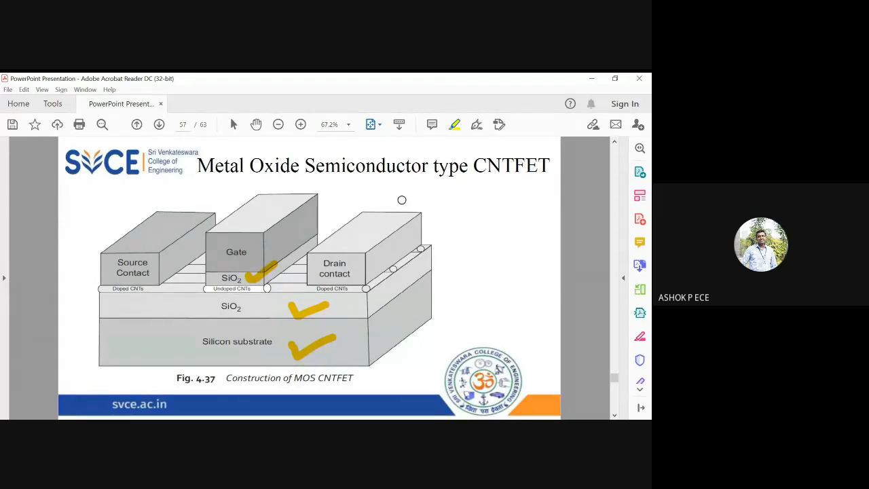
mouse_move(229, 245)
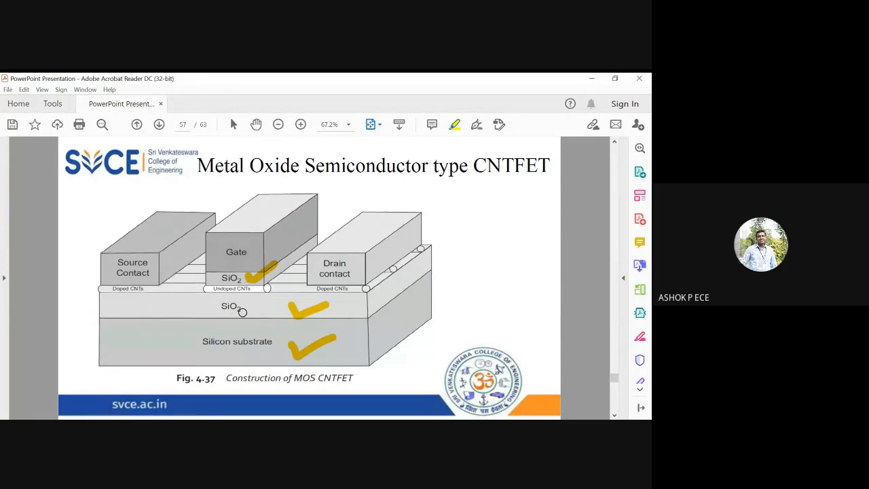
mouse_move(502, 178)
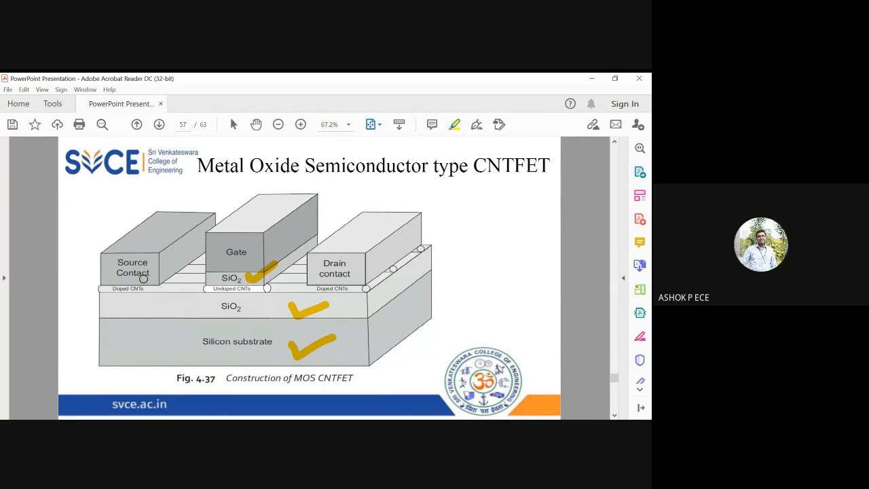
mouse_move(108, 297)
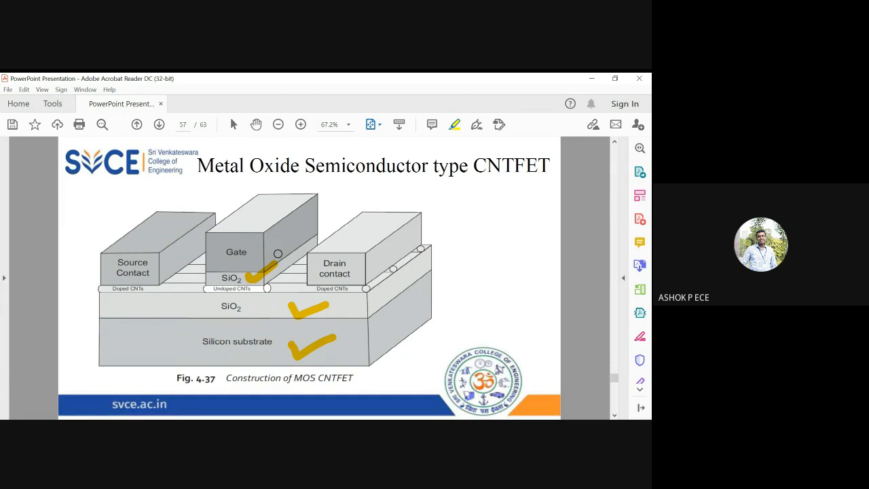
Step: Highlight the first construction bullet's opening sentences on page 56, then browse pages 57–58
left_click(159, 125)
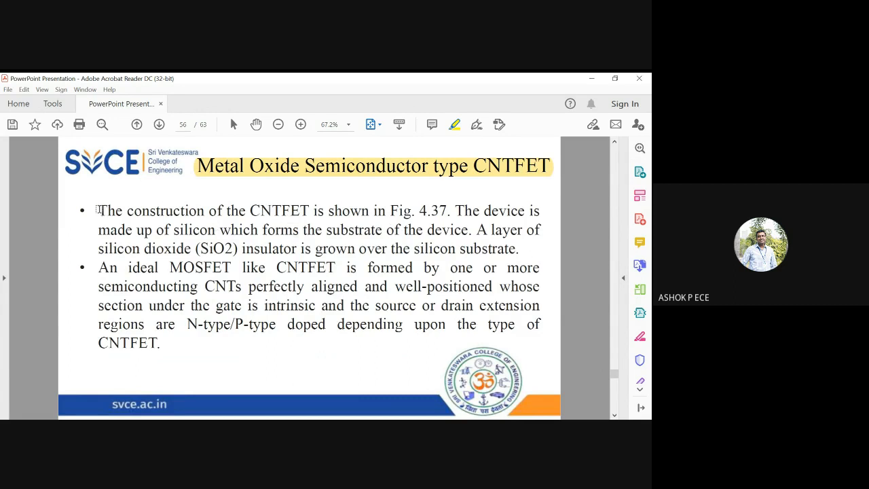
left_click_drag(98, 211, 447, 210)
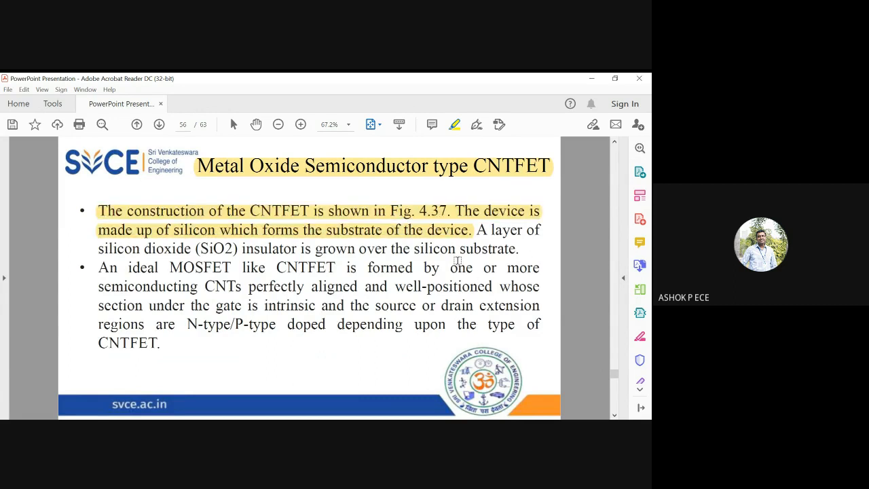
left_click(159, 124)
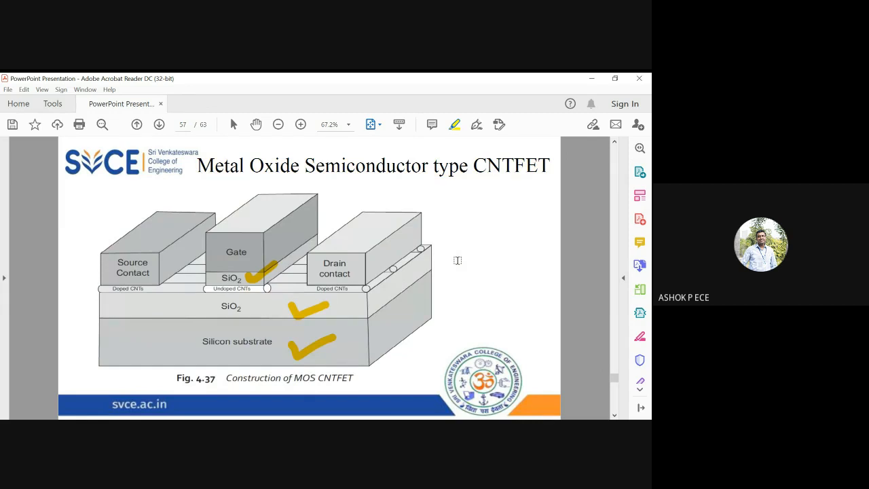
mouse_move(248, 347)
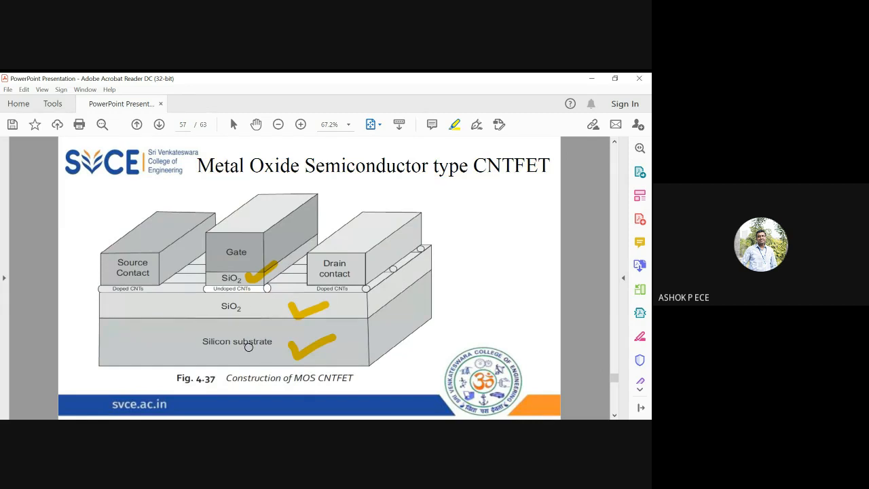
left_click(159, 125)
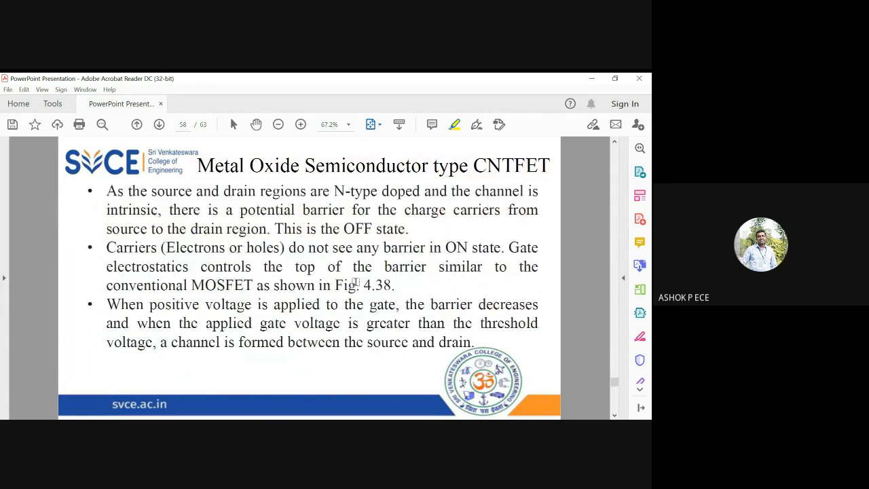
left_click(136, 125)
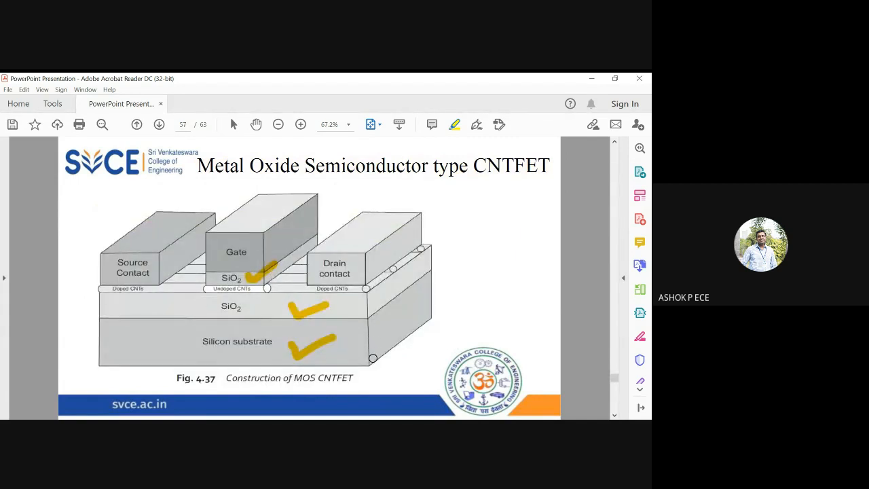
Step: Highlight the rest of the first bullet and all of the second bullet on page 56
left_click(136, 124)
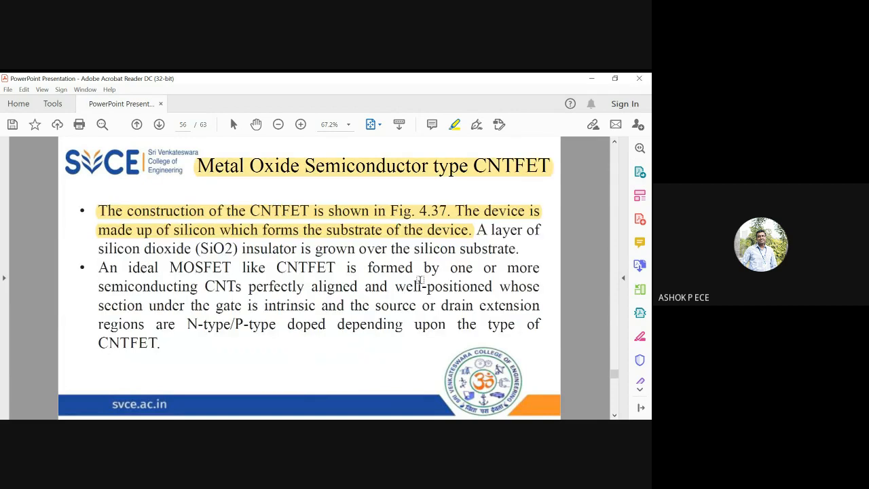
left_click_drag(476, 230, 516, 248)
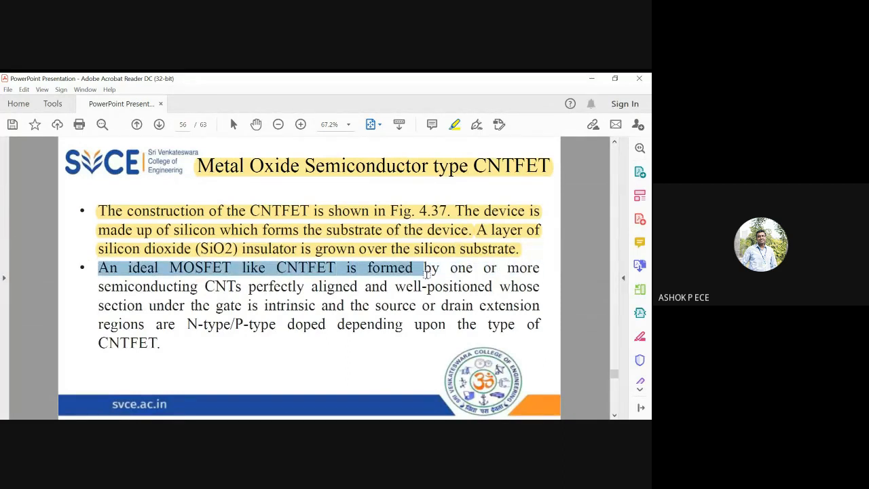
left_click_drag(425, 267, 305, 286)
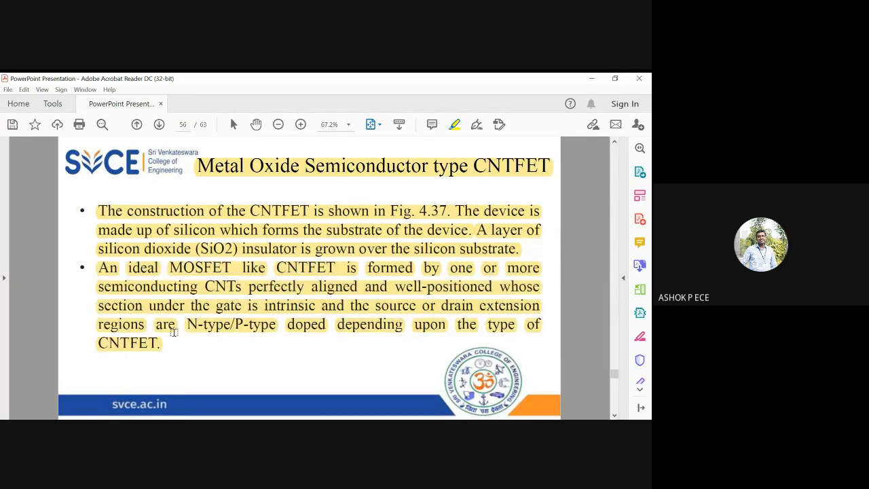
left_click(159, 124)
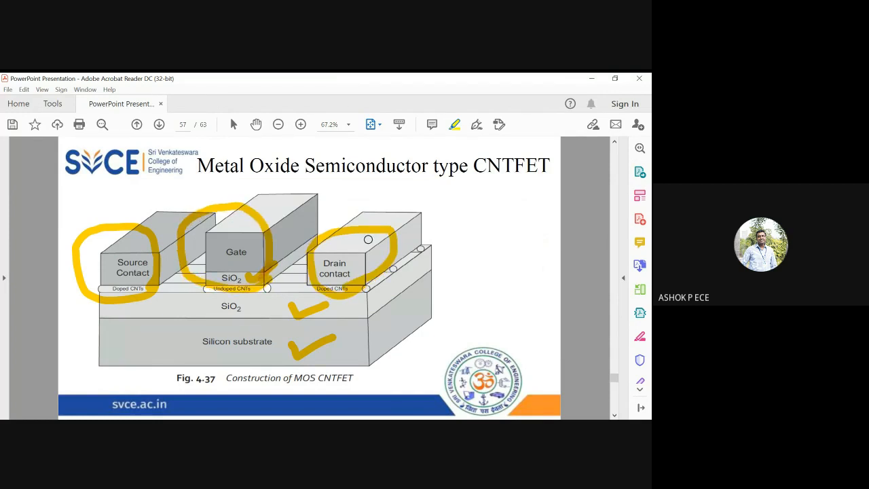
Step: Highlight all three OFF and ON state bullets on page 58, then reach page 59
left_click(158, 124)
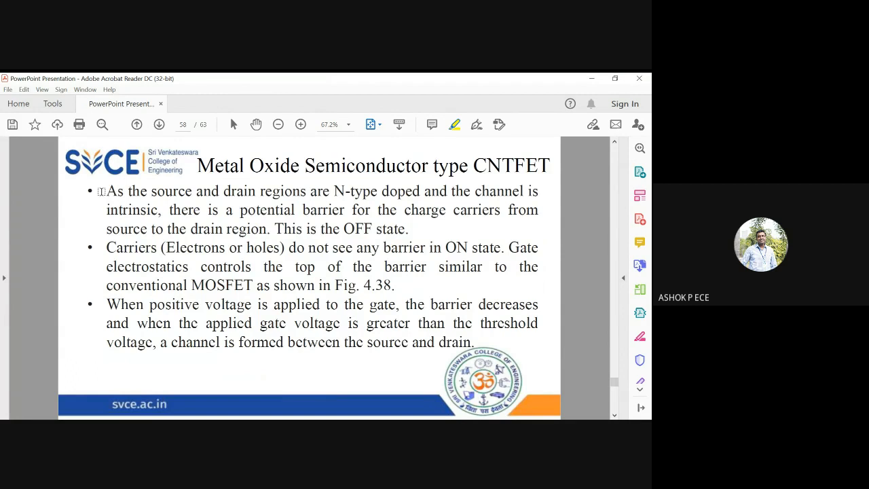
left_click_drag(106, 191, 421, 191)
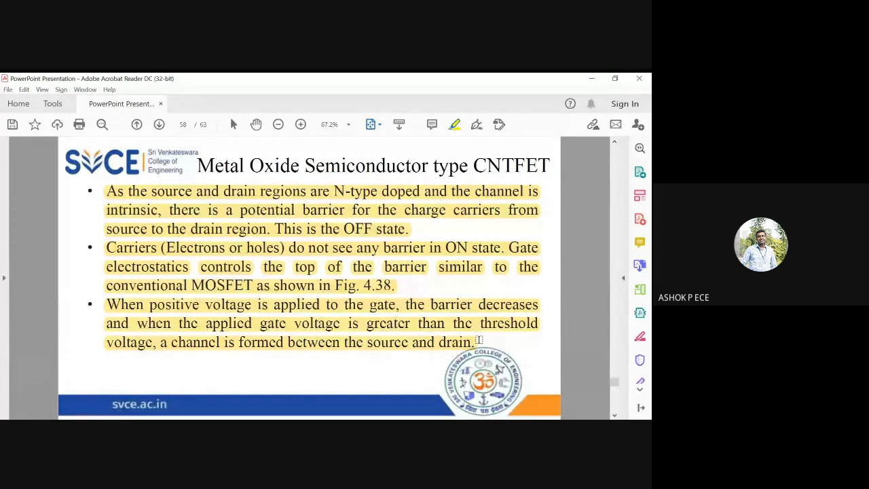
mouse_move(329, 294)
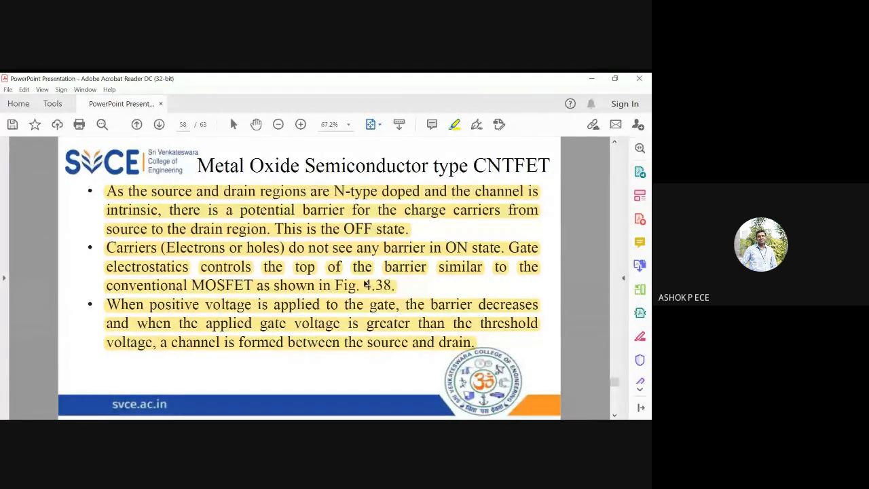
left_click(159, 124)
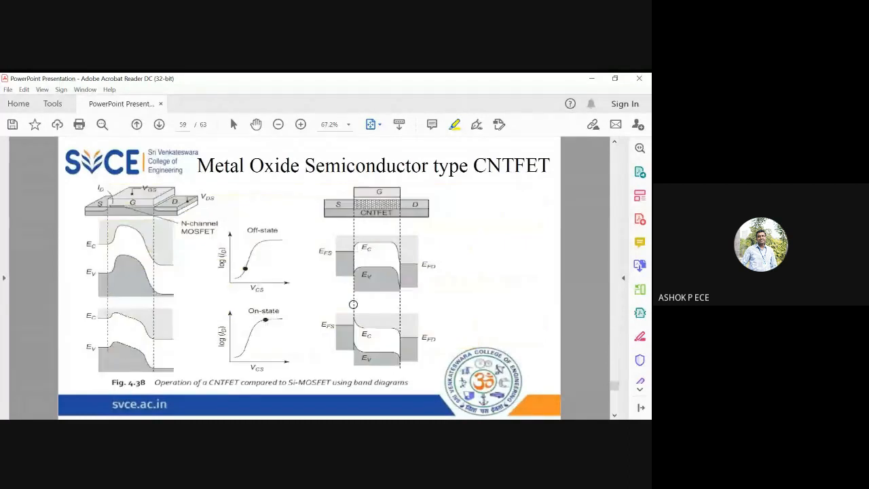
mouse_move(243, 385)
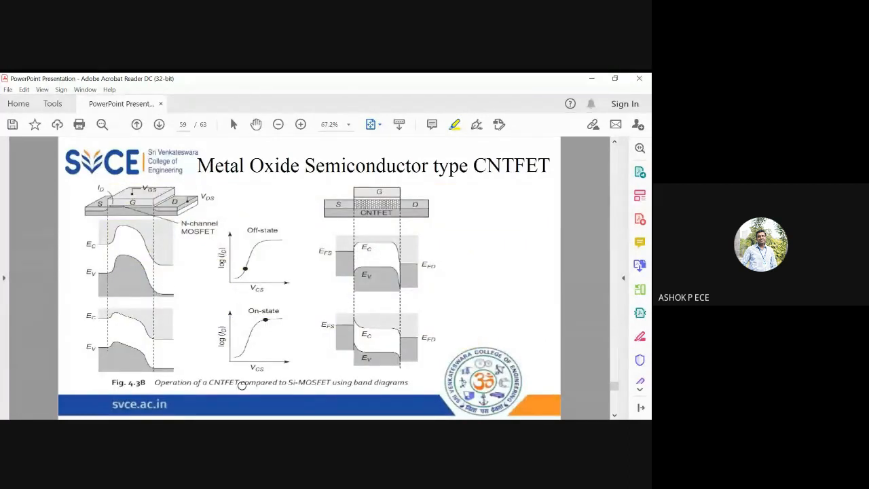
mouse_move(267, 389)
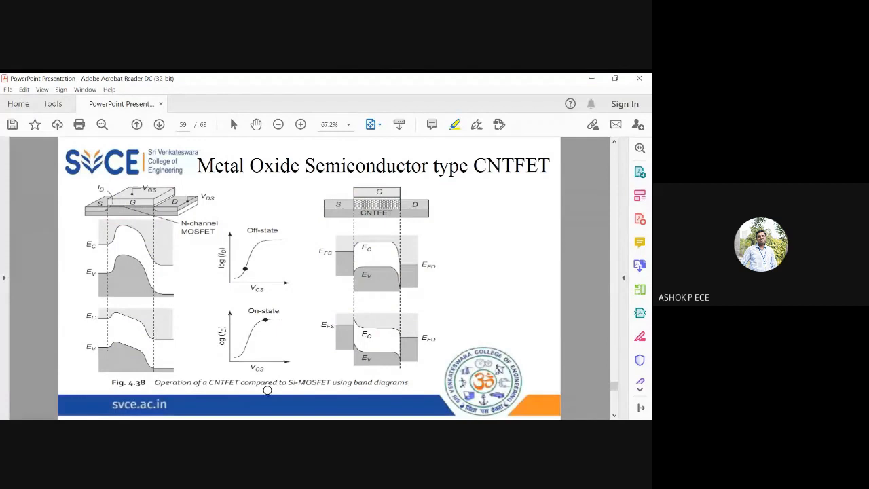
mouse_move(138, 194)
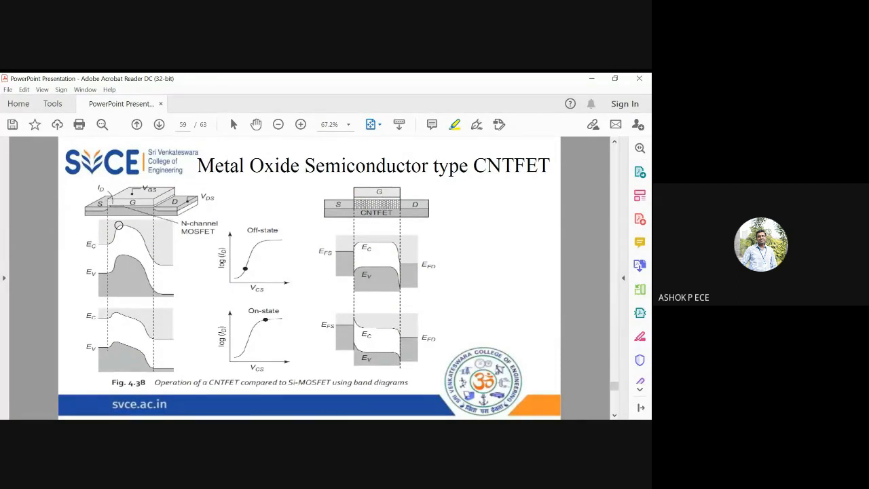
mouse_move(186, 299)
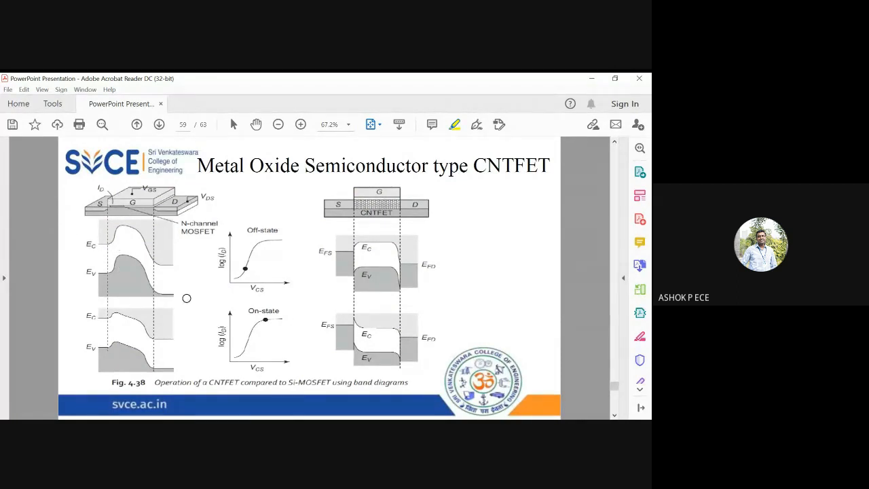
mouse_move(163, 240)
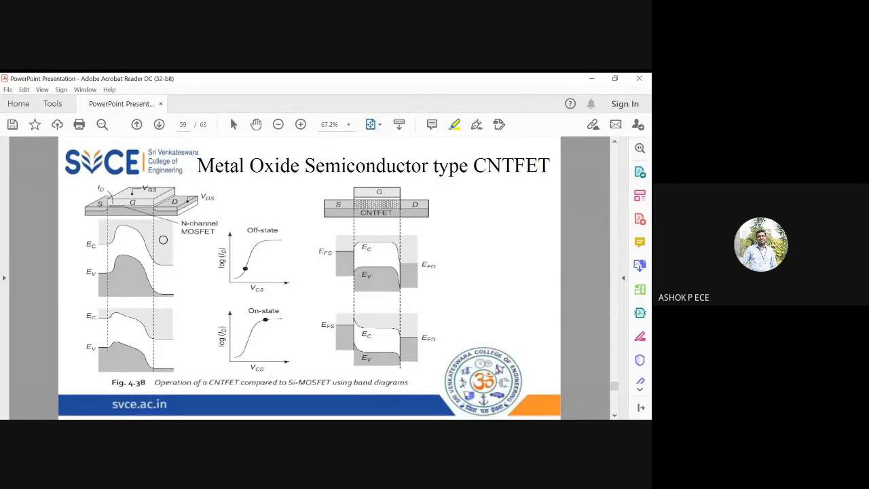
mouse_move(136, 268)
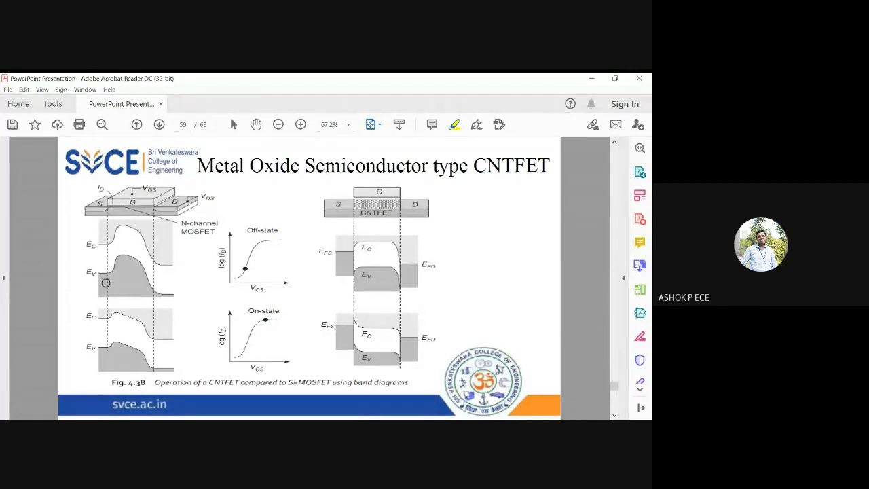
mouse_move(171, 273)
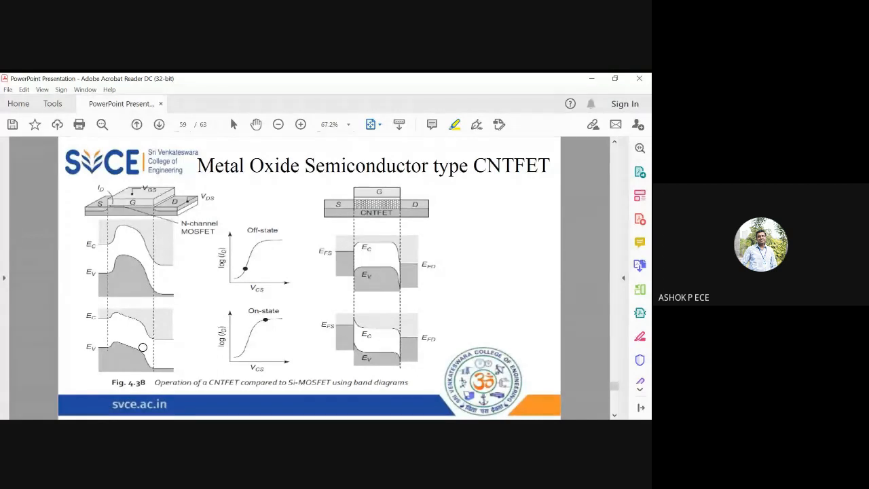
mouse_move(408, 297)
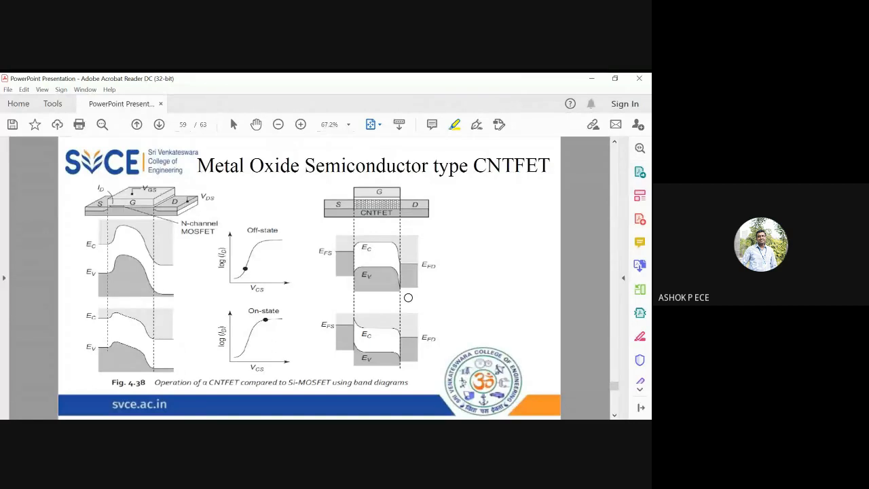
mouse_move(366, 274)
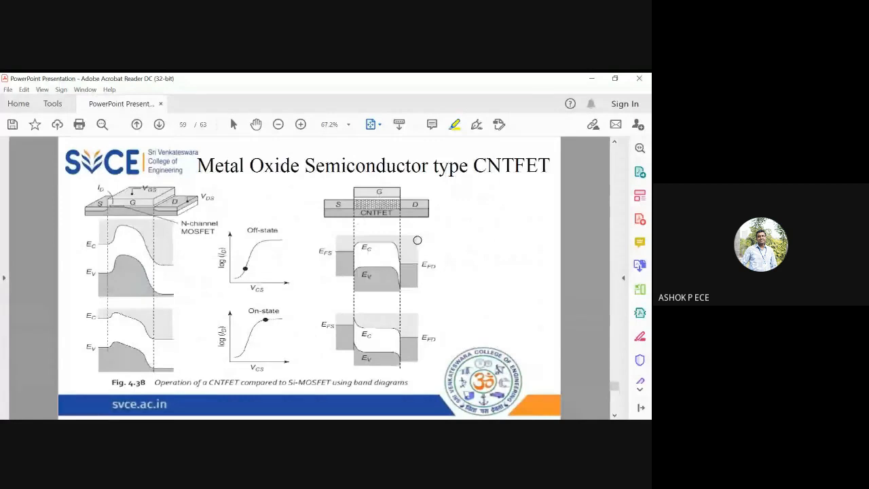
mouse_move(430, 185)
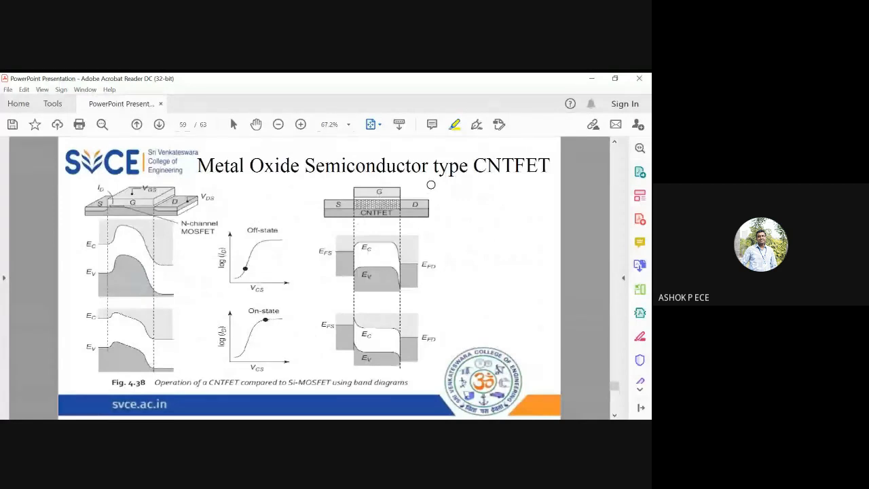